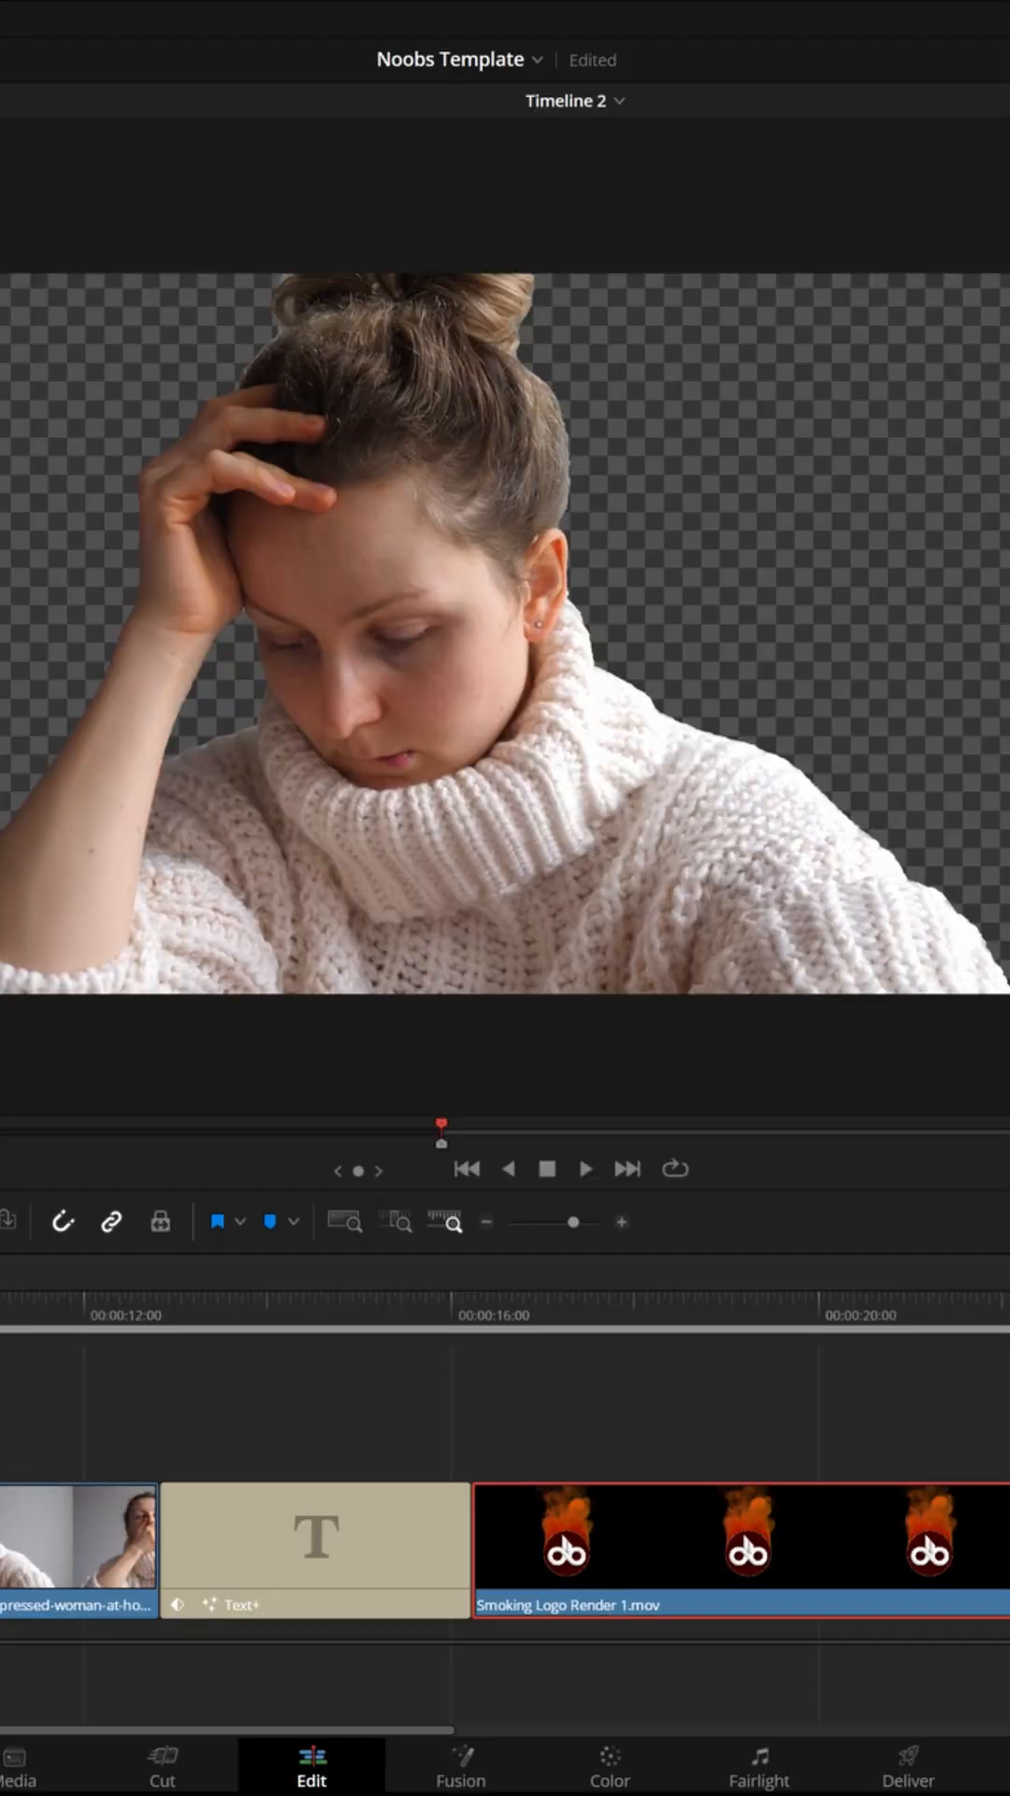
Preview the timeline, then name the Custom Export 'Background Removed' and save it to Downloads
click(586, 1169)
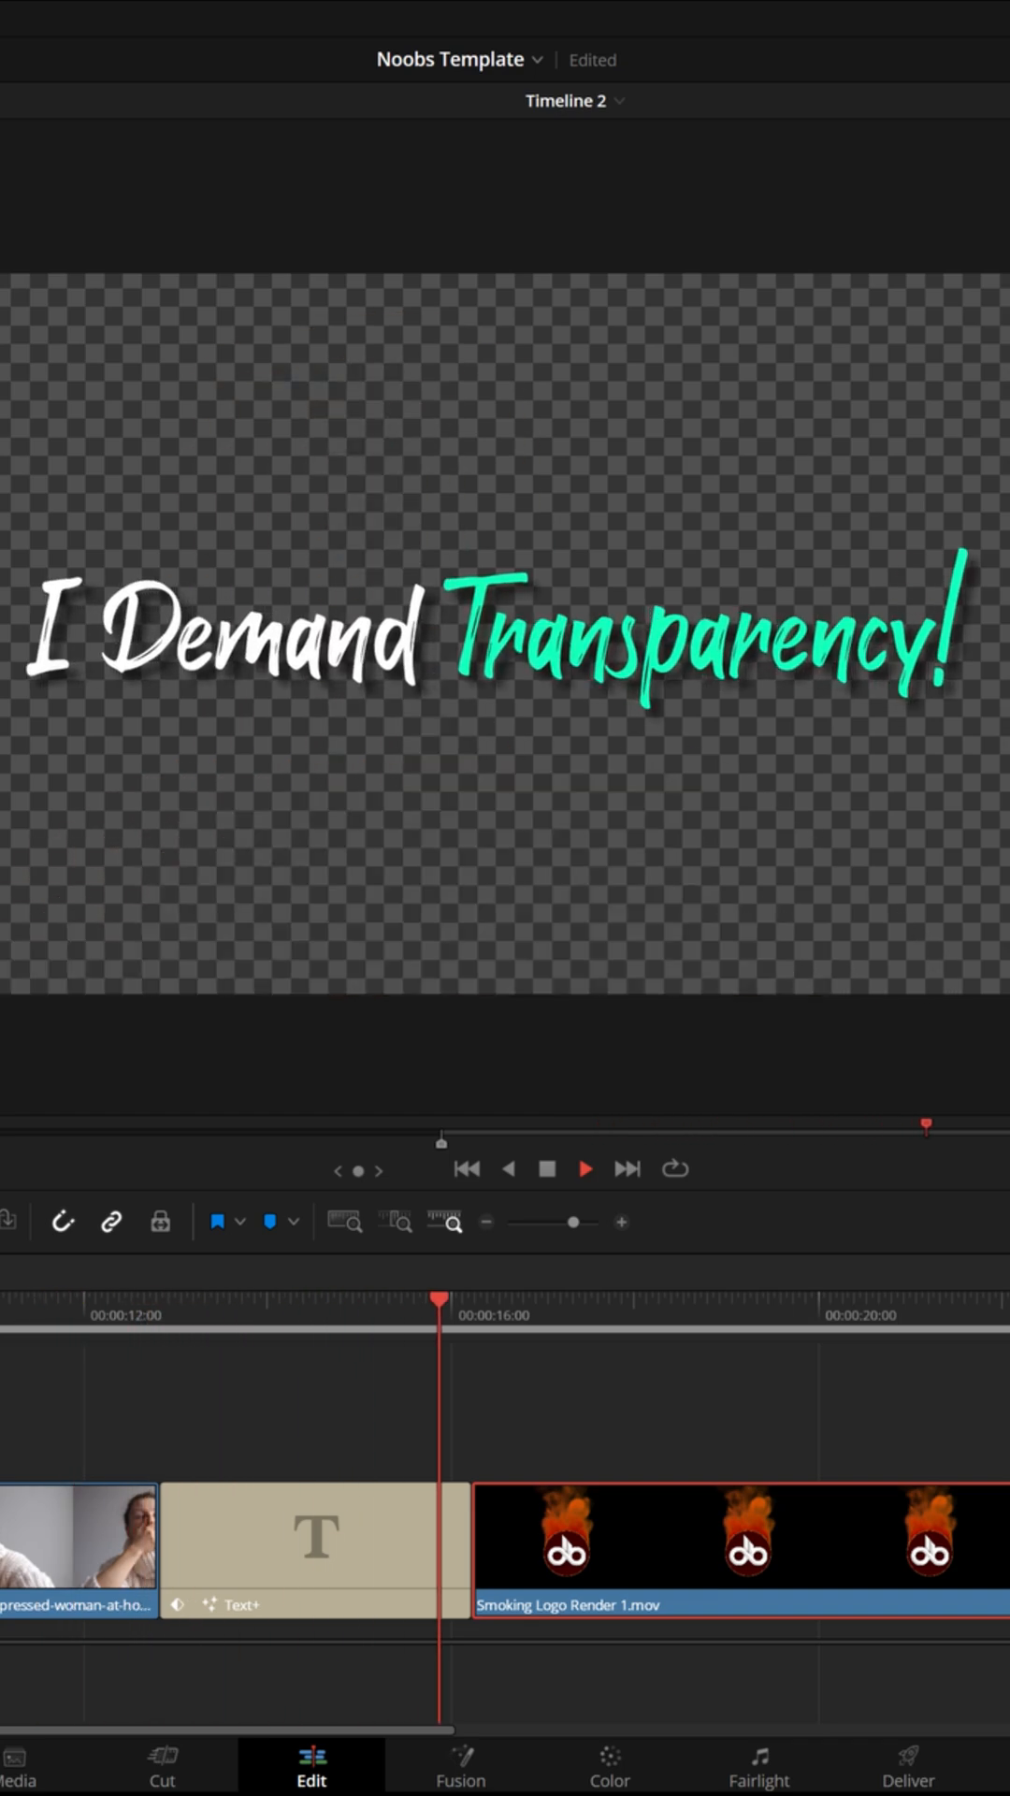
click(619, 1314)
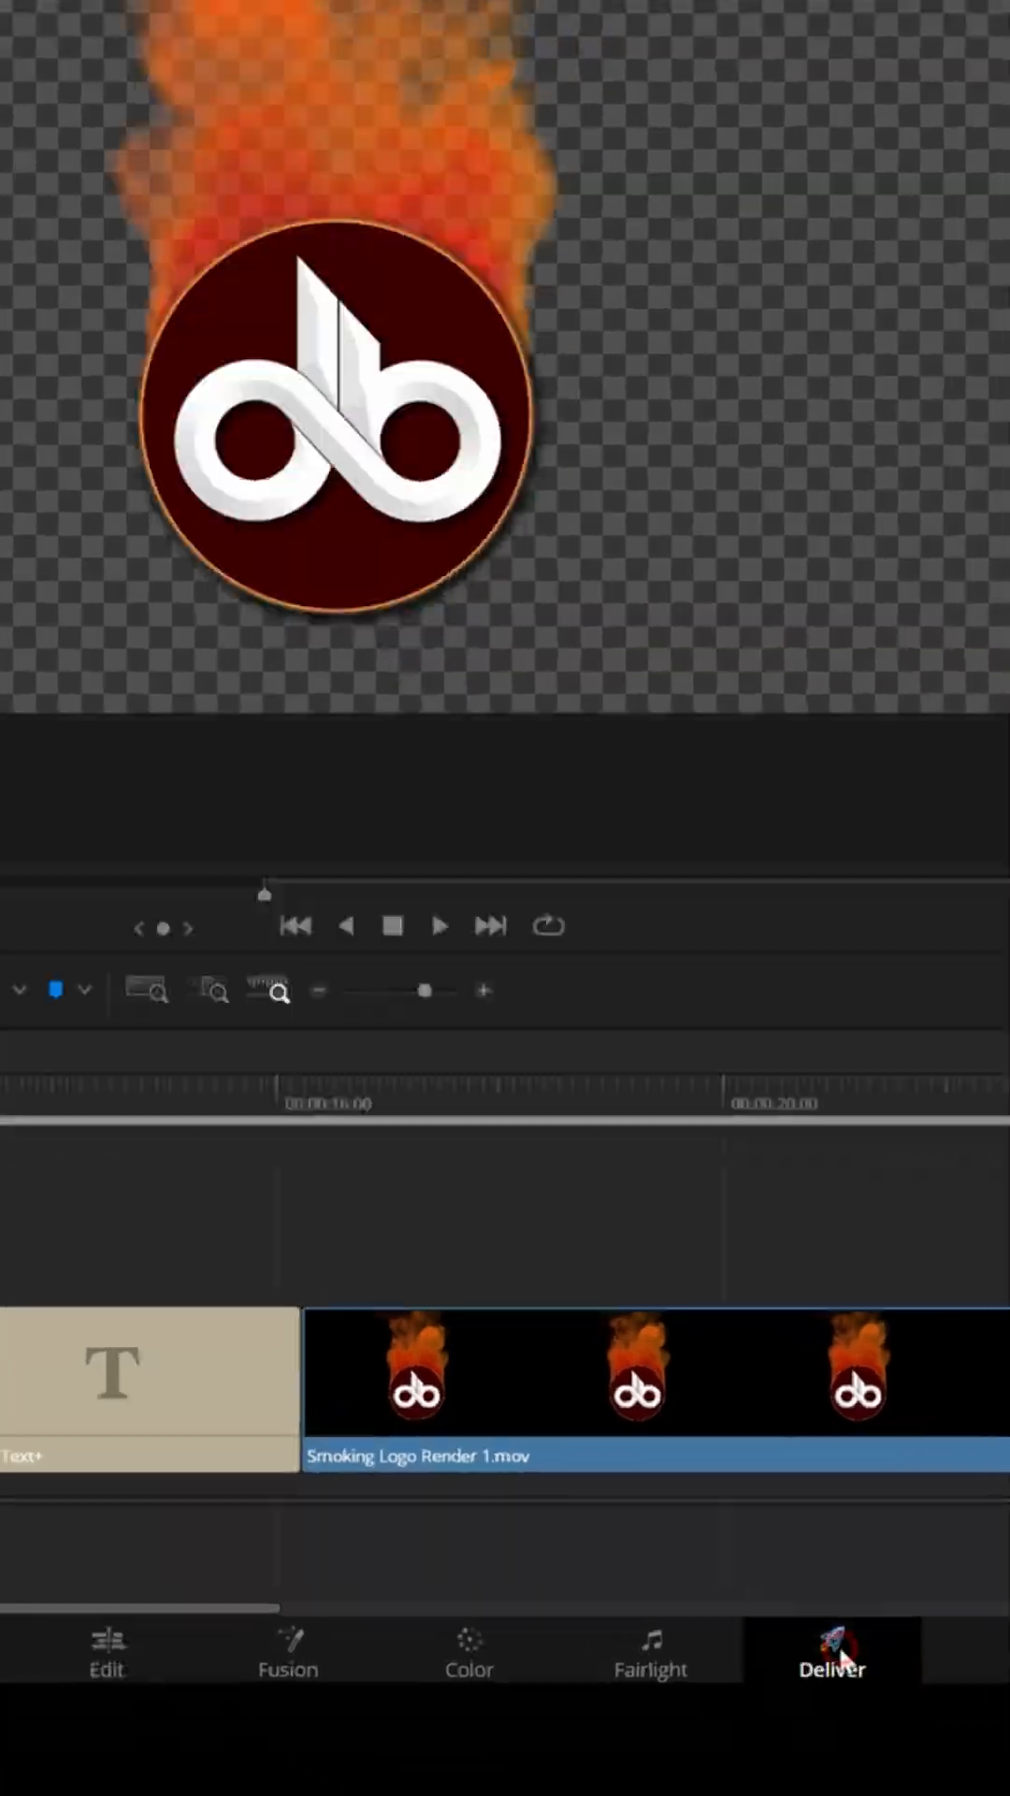
click(831, 1655)
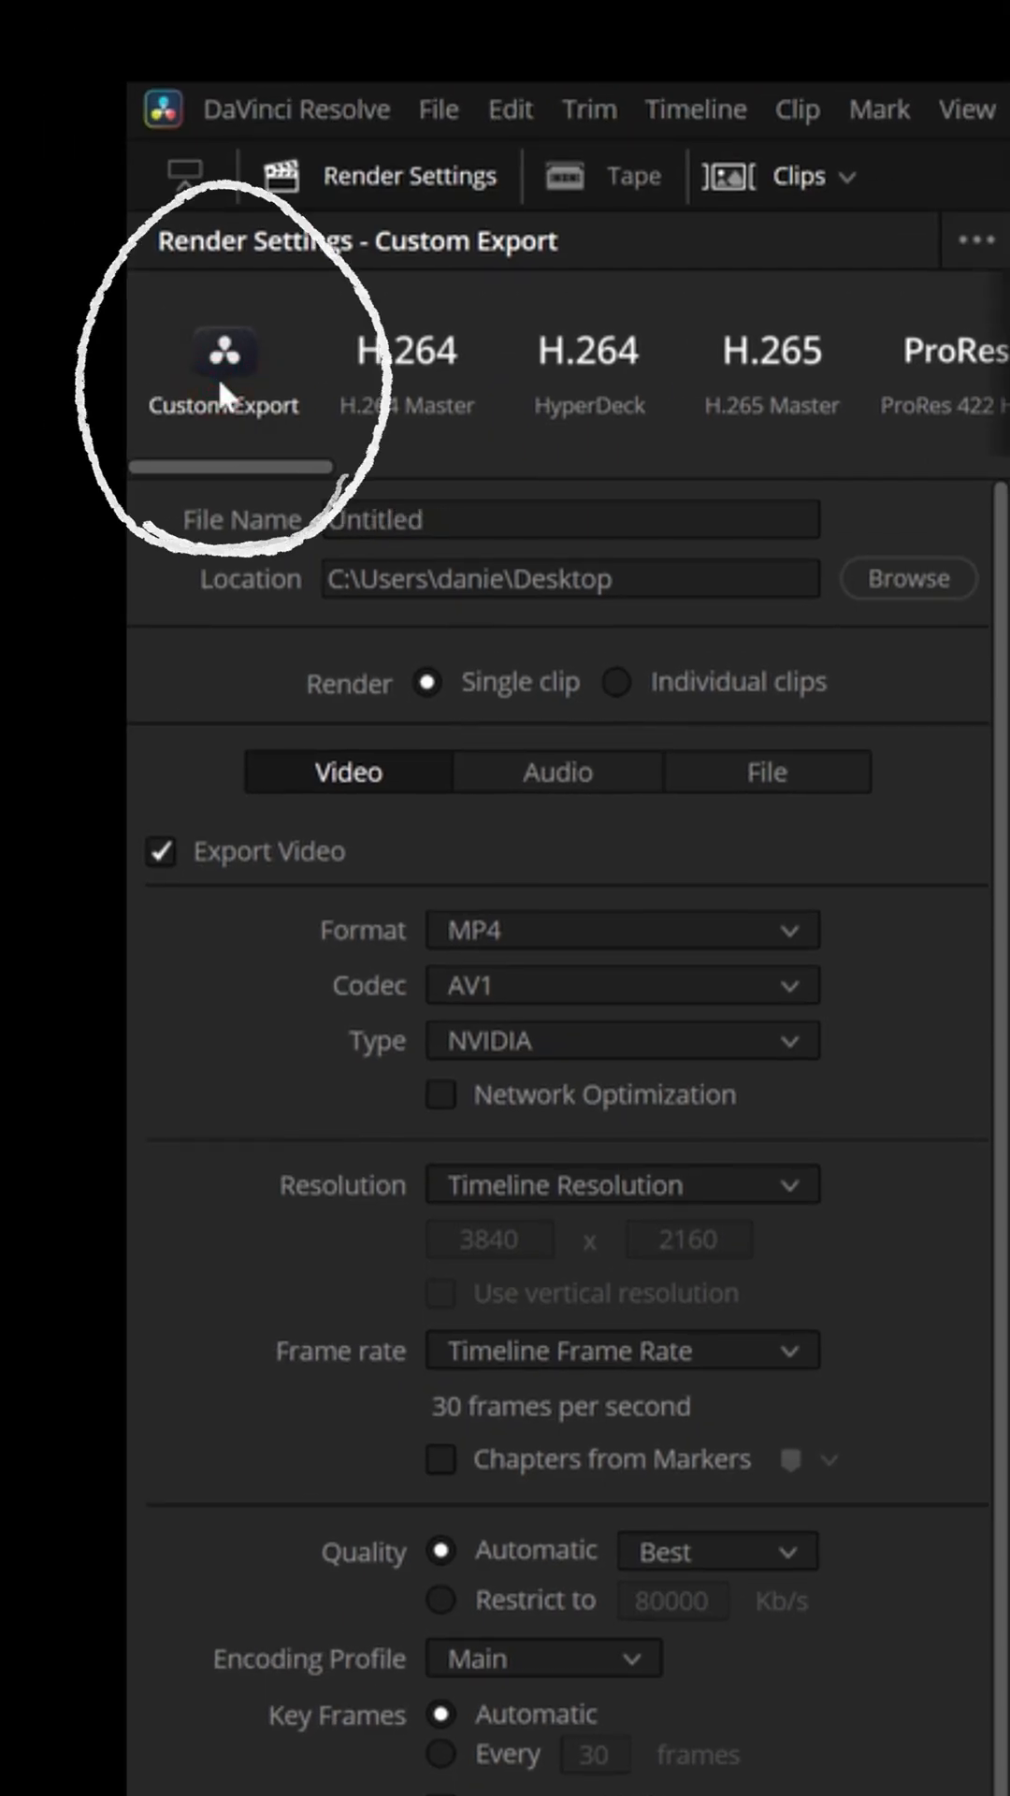
text(B)
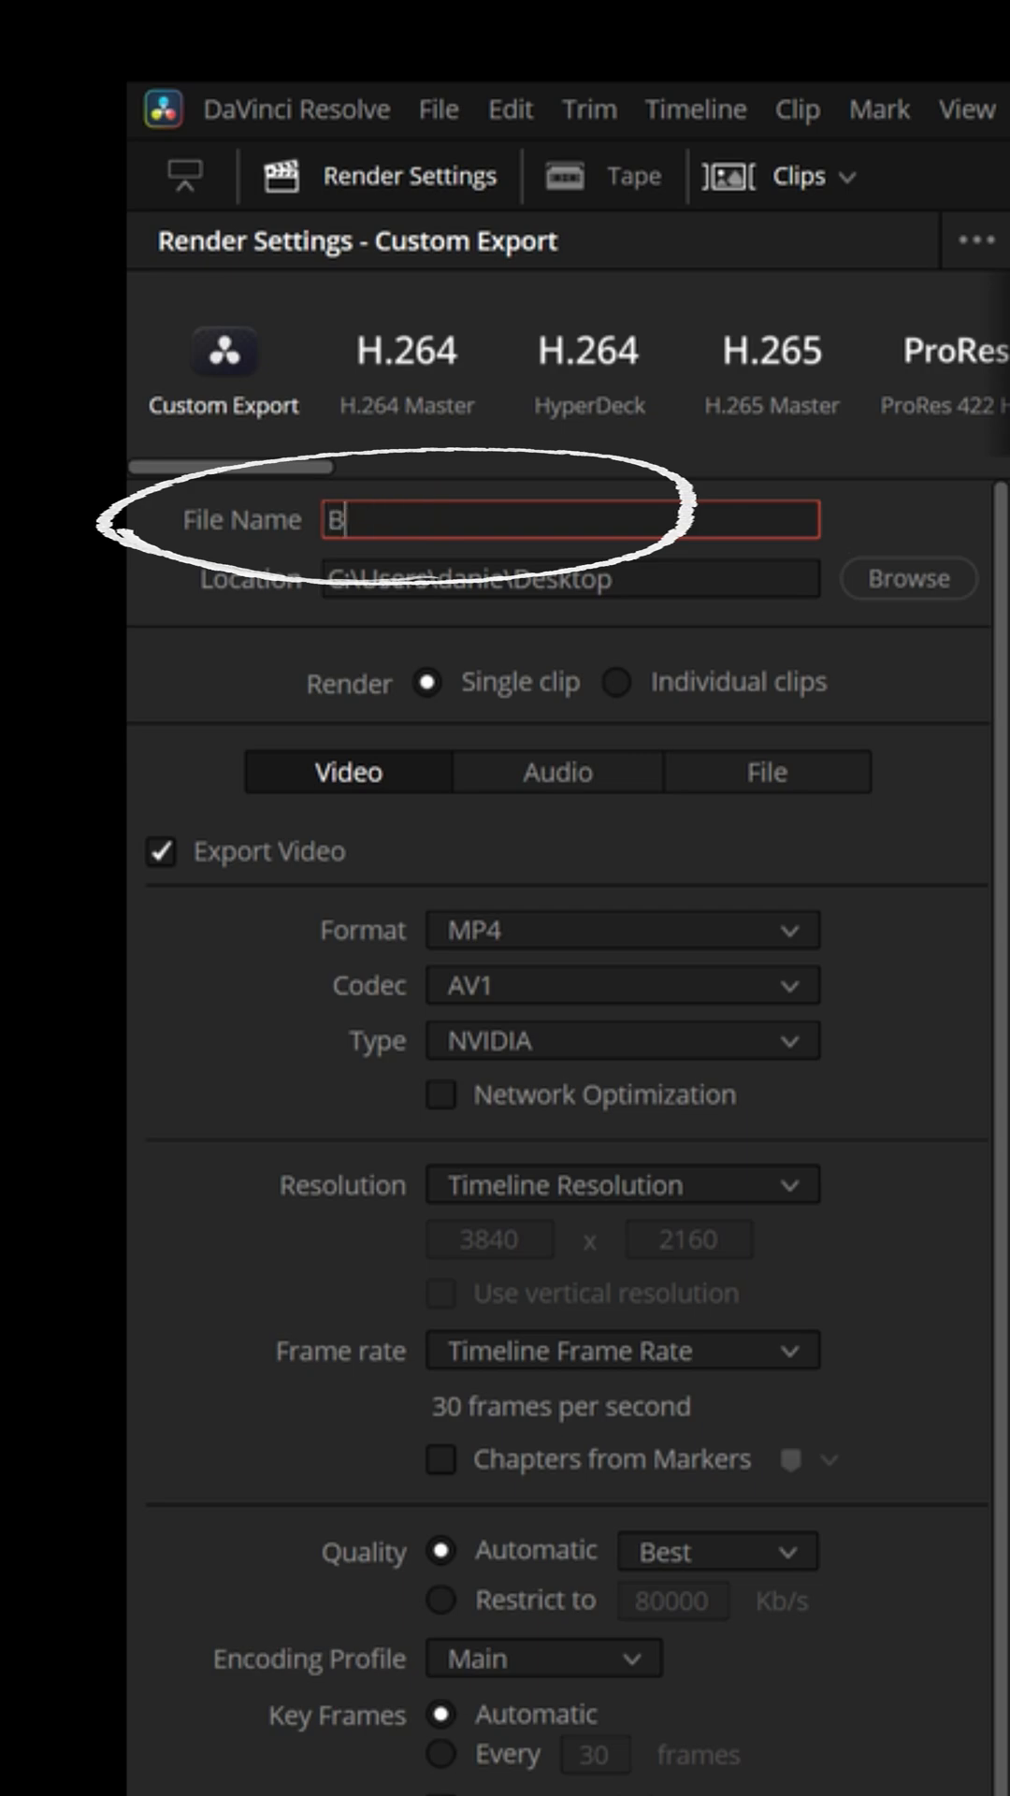
text(ackground Removed)
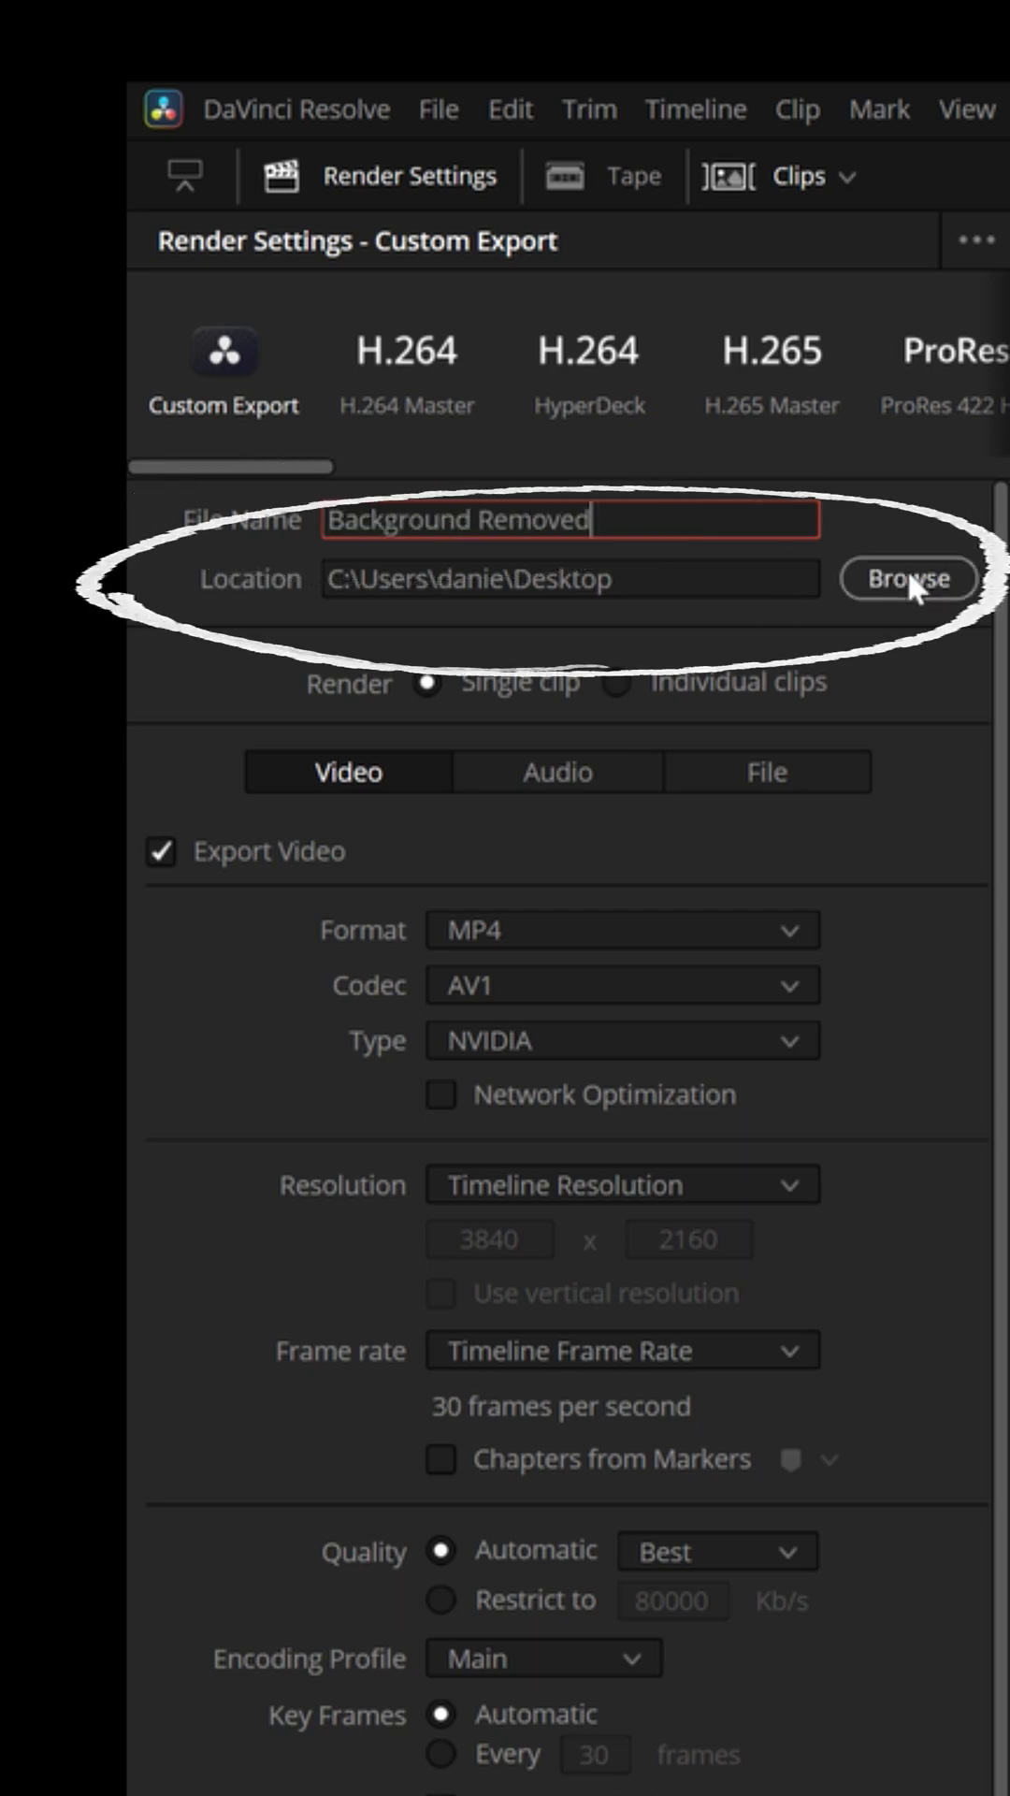
click(905, 577)
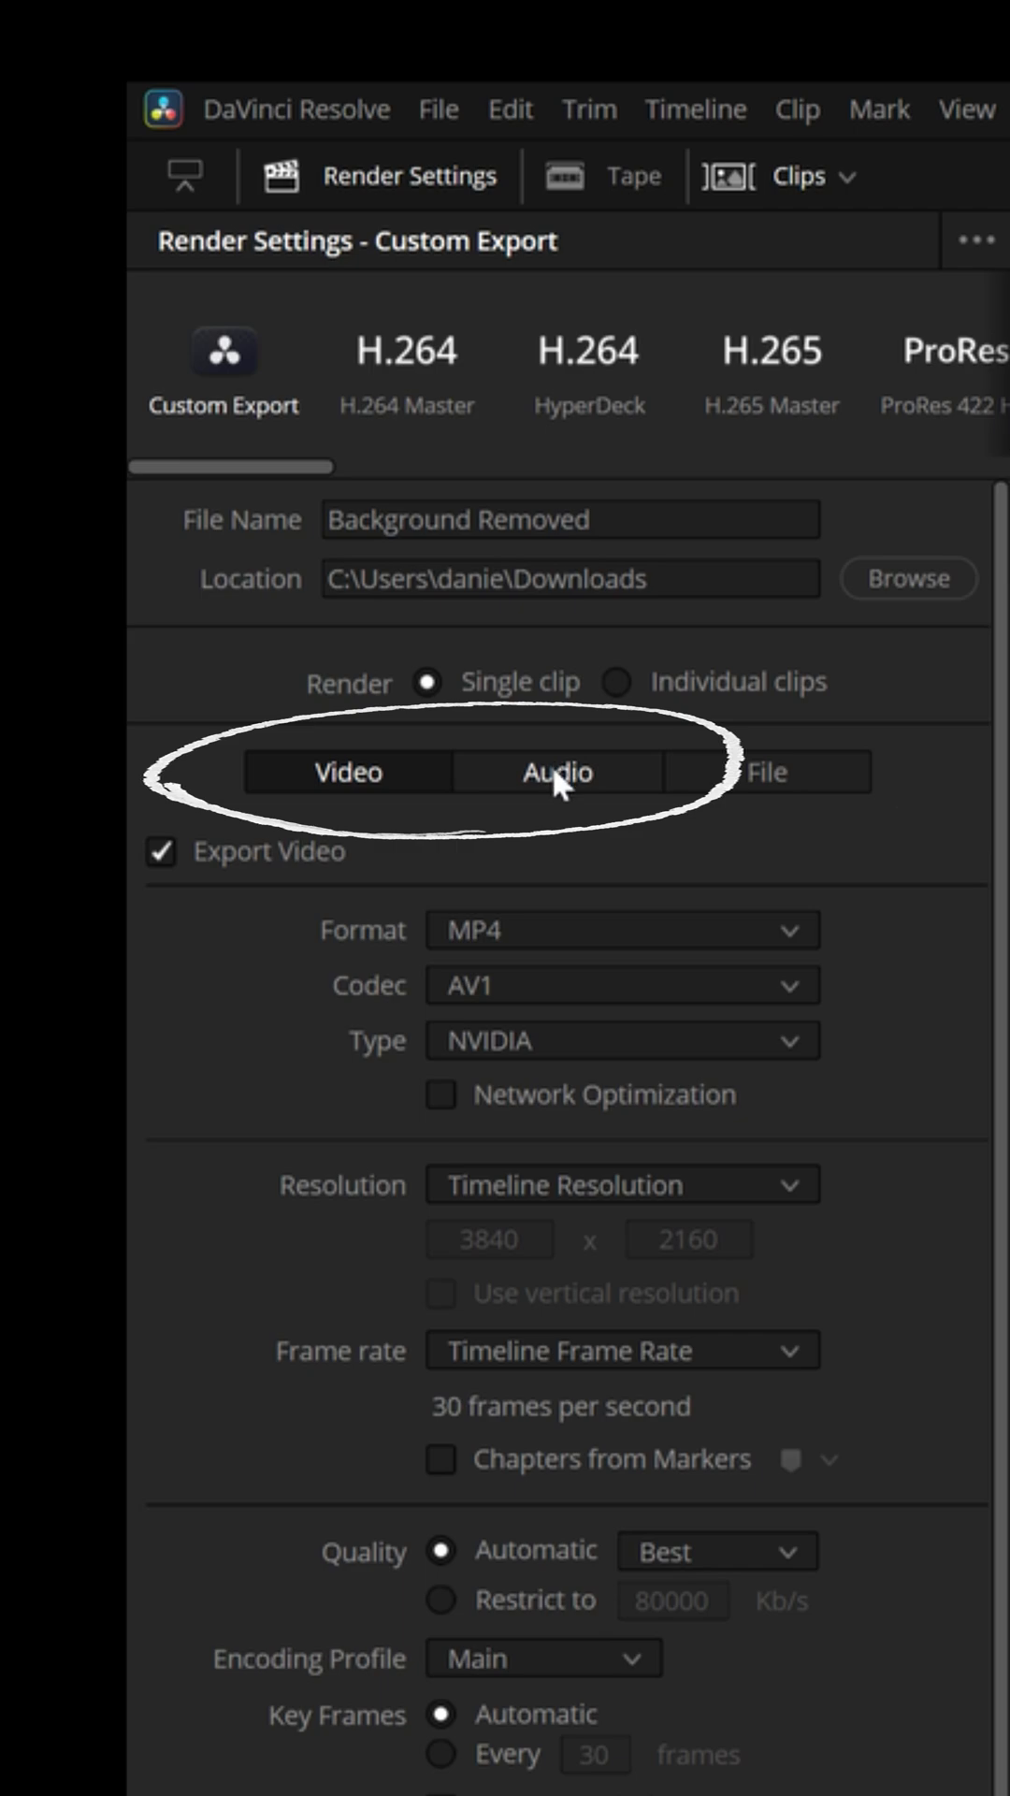
click(570, 771)
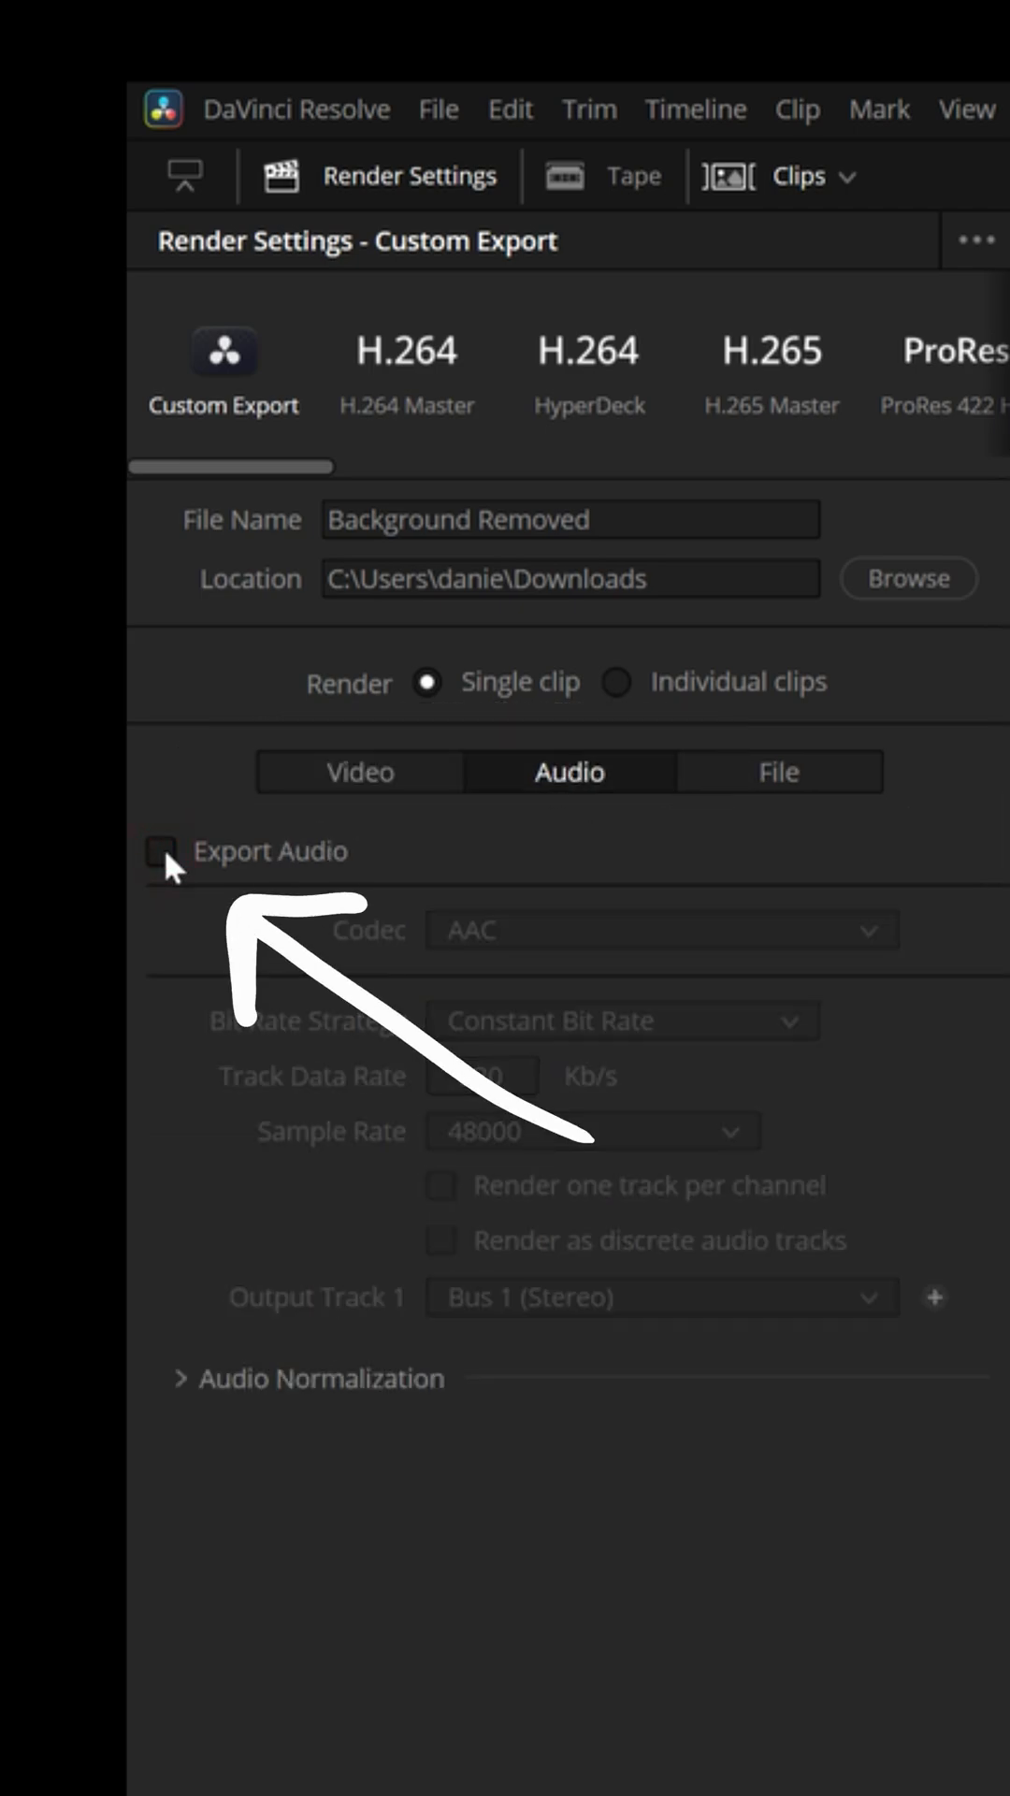
Uncheck Export Audio so the render contains no audio
click(348, 771)
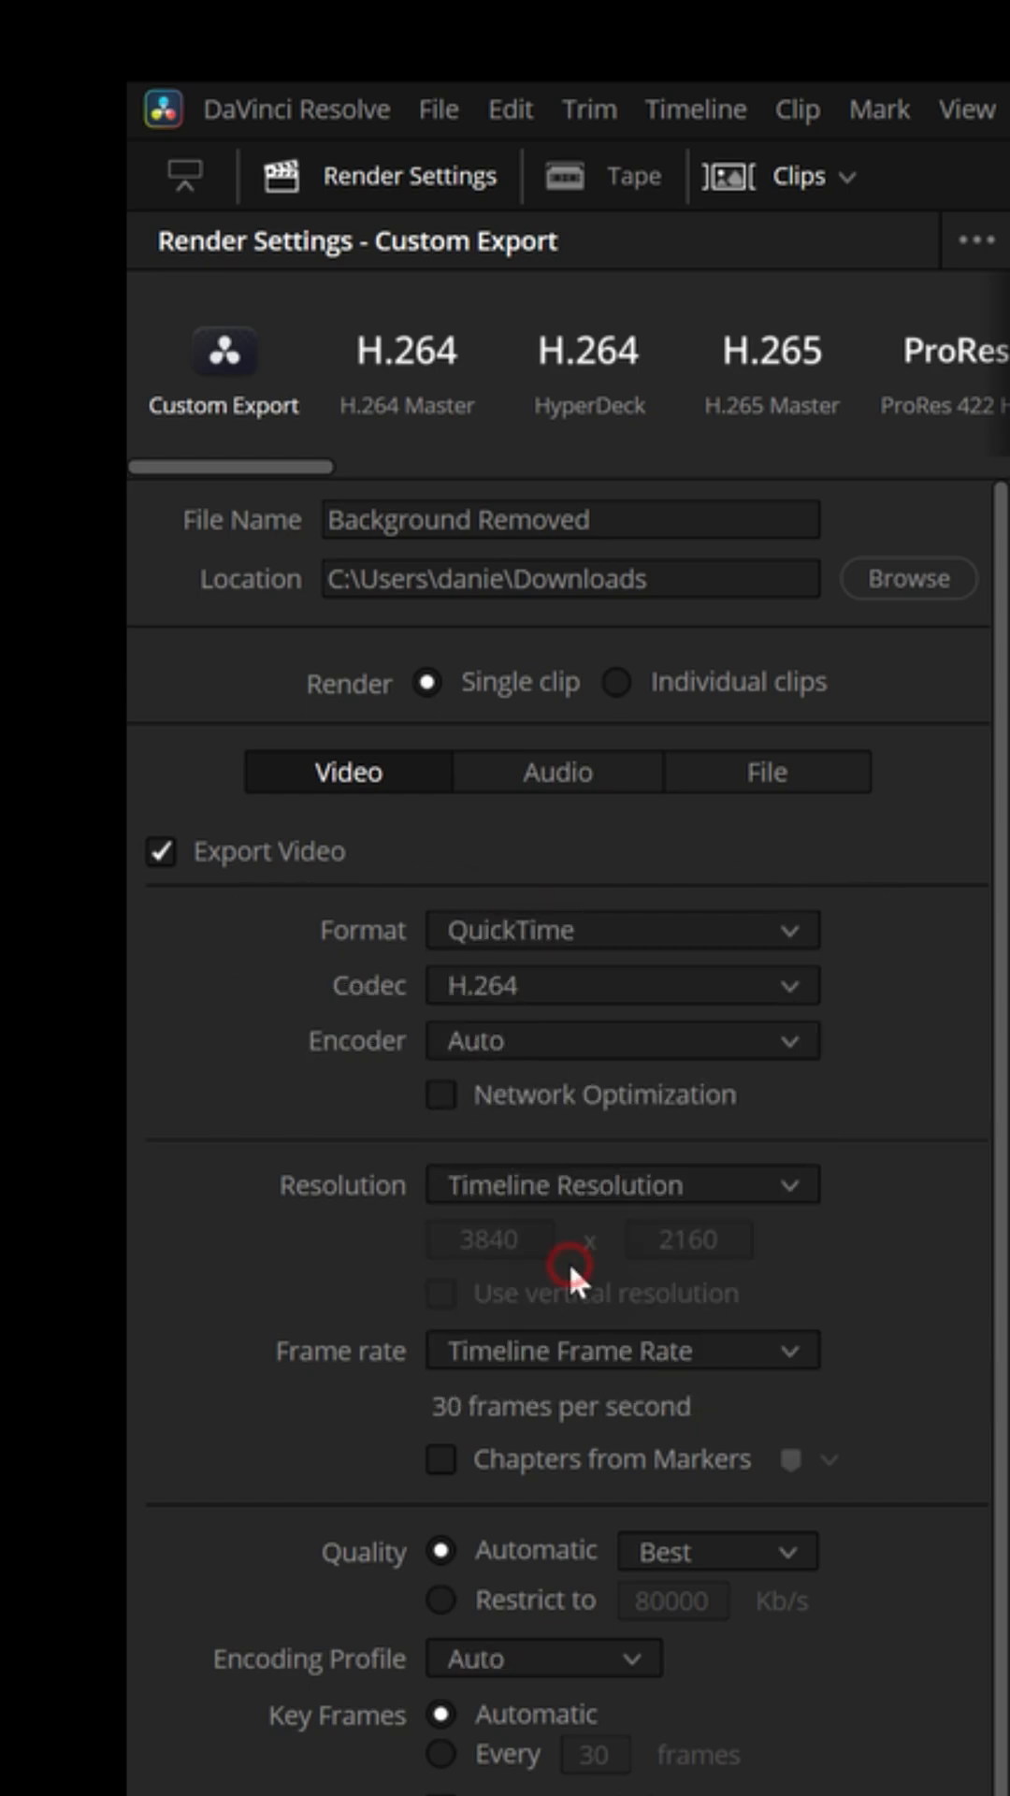
Set the codec to Avid DNxHR 444 12-bit and enable Export Alpha
click(622, 985)
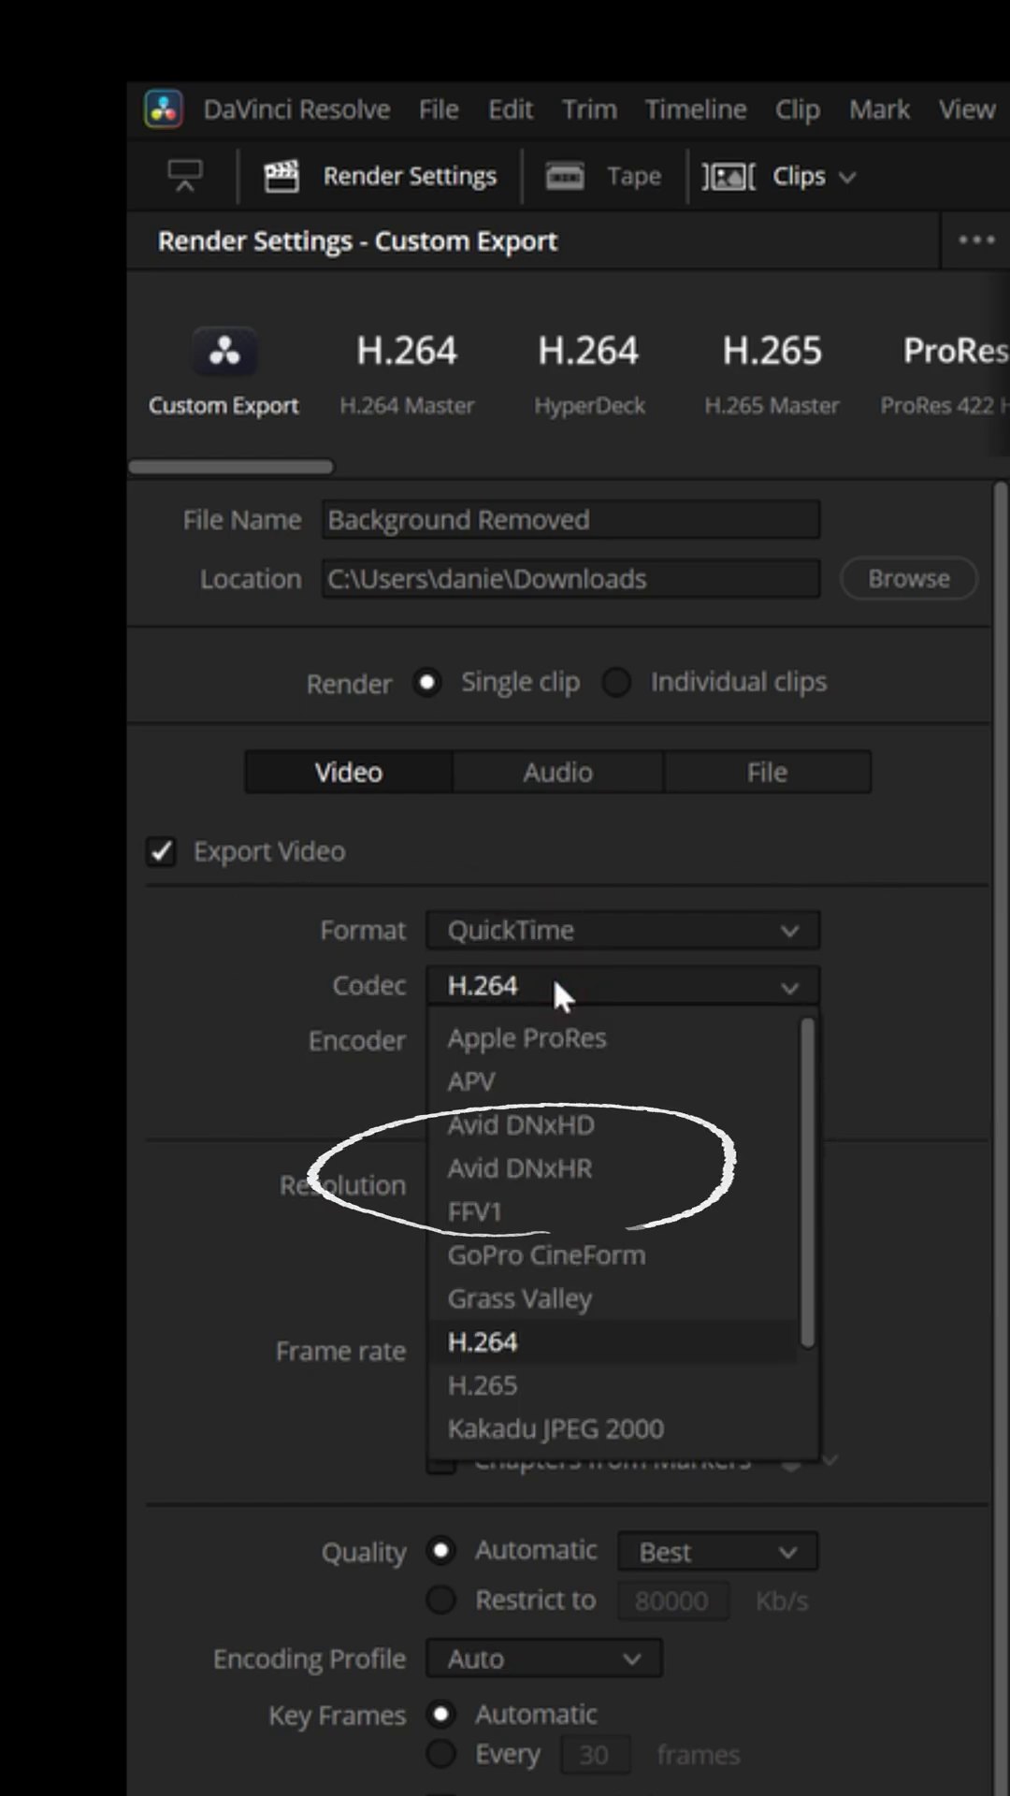
click(520, 1168)
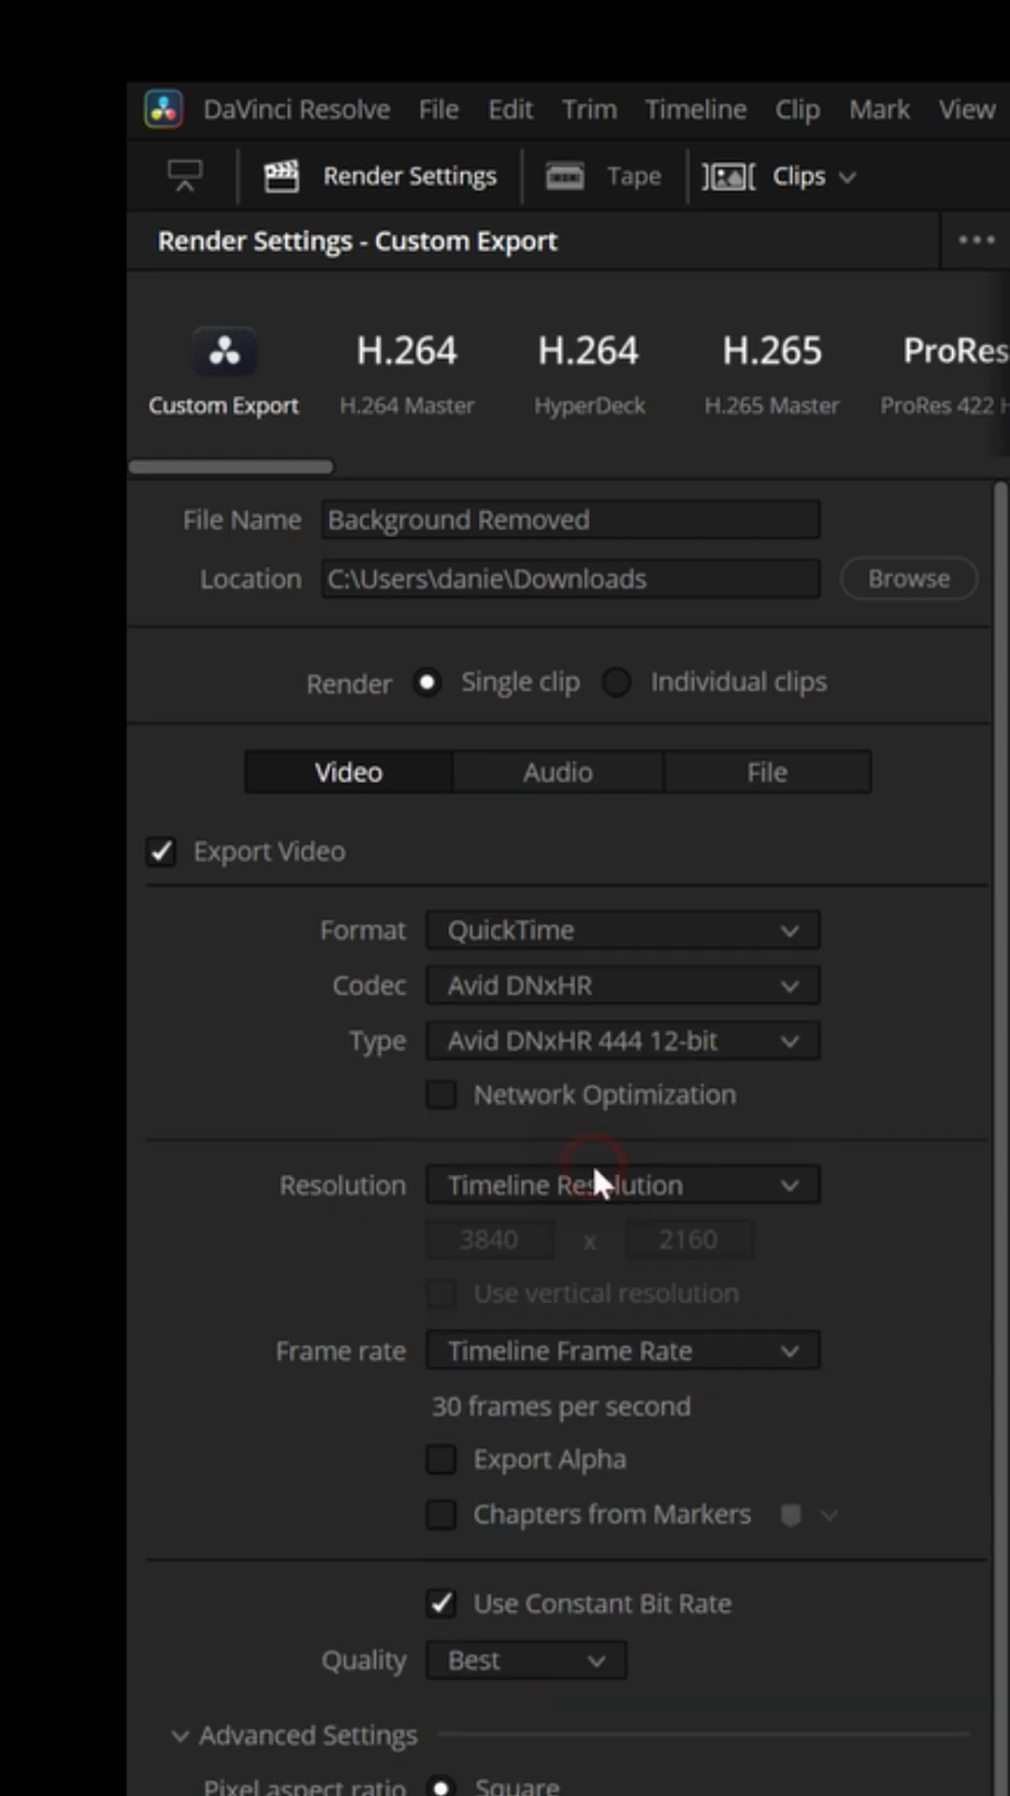
scroll(down, 3)
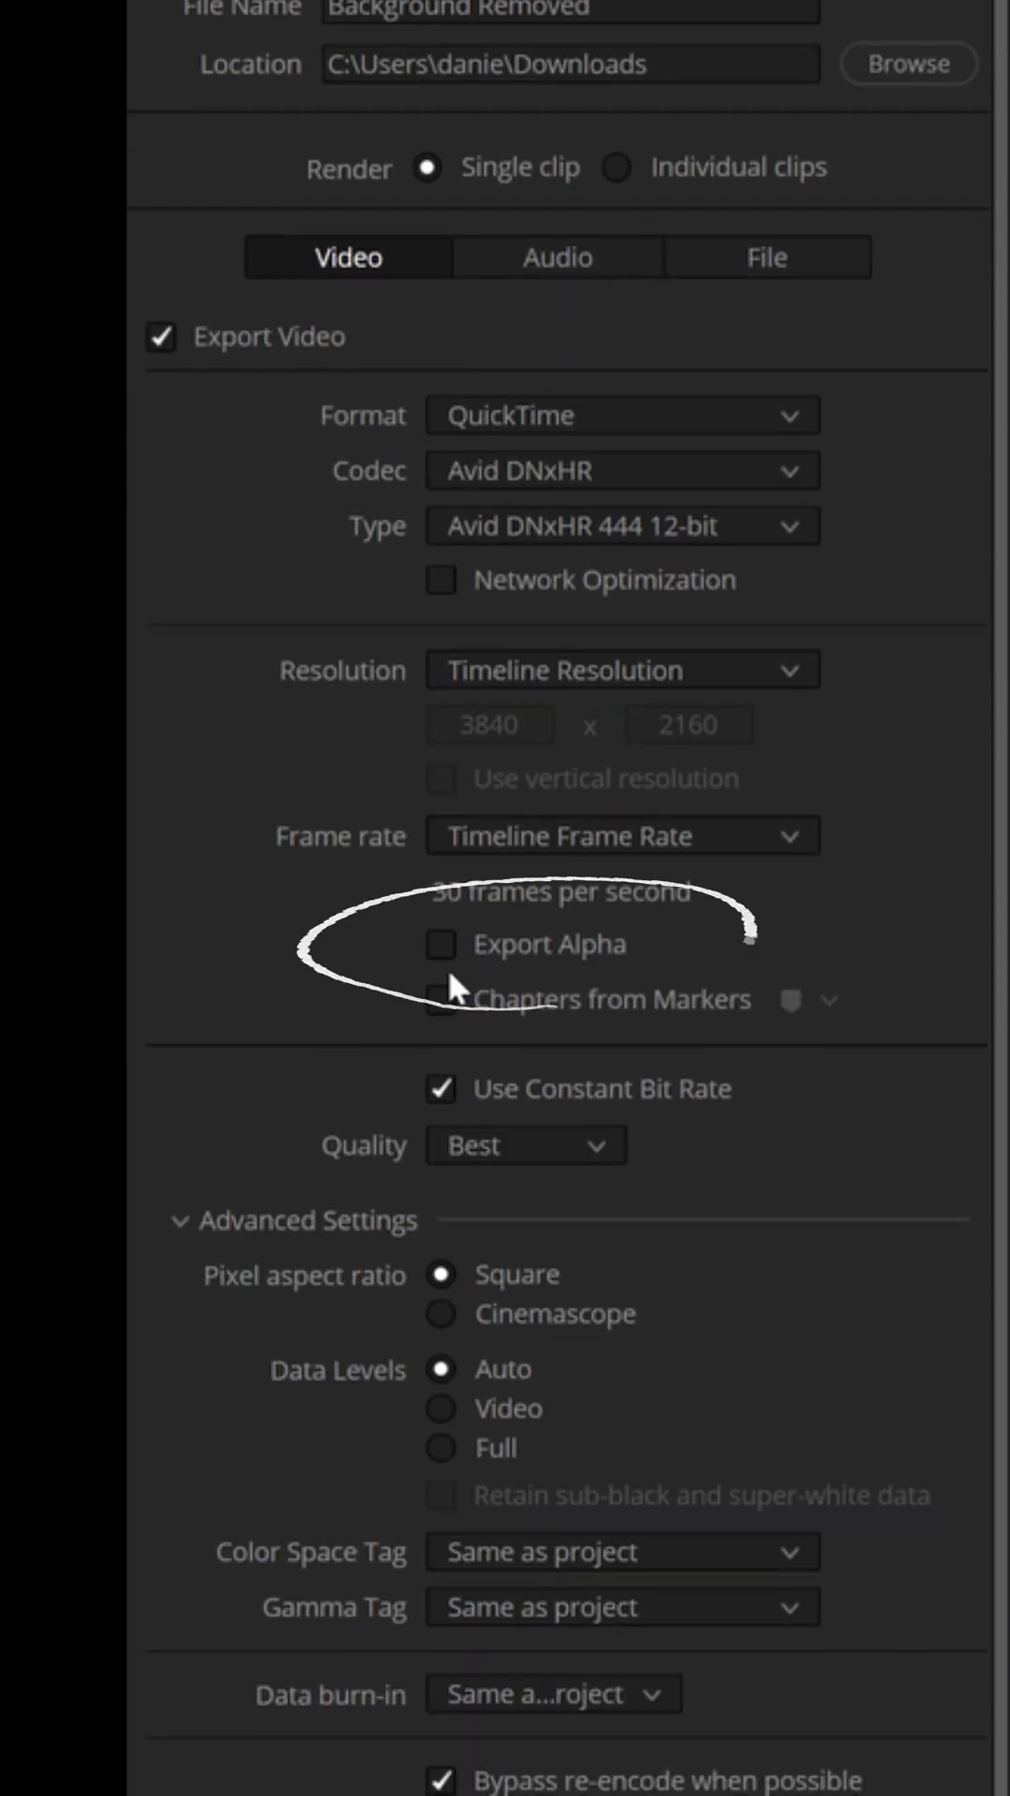
click(439, 944)
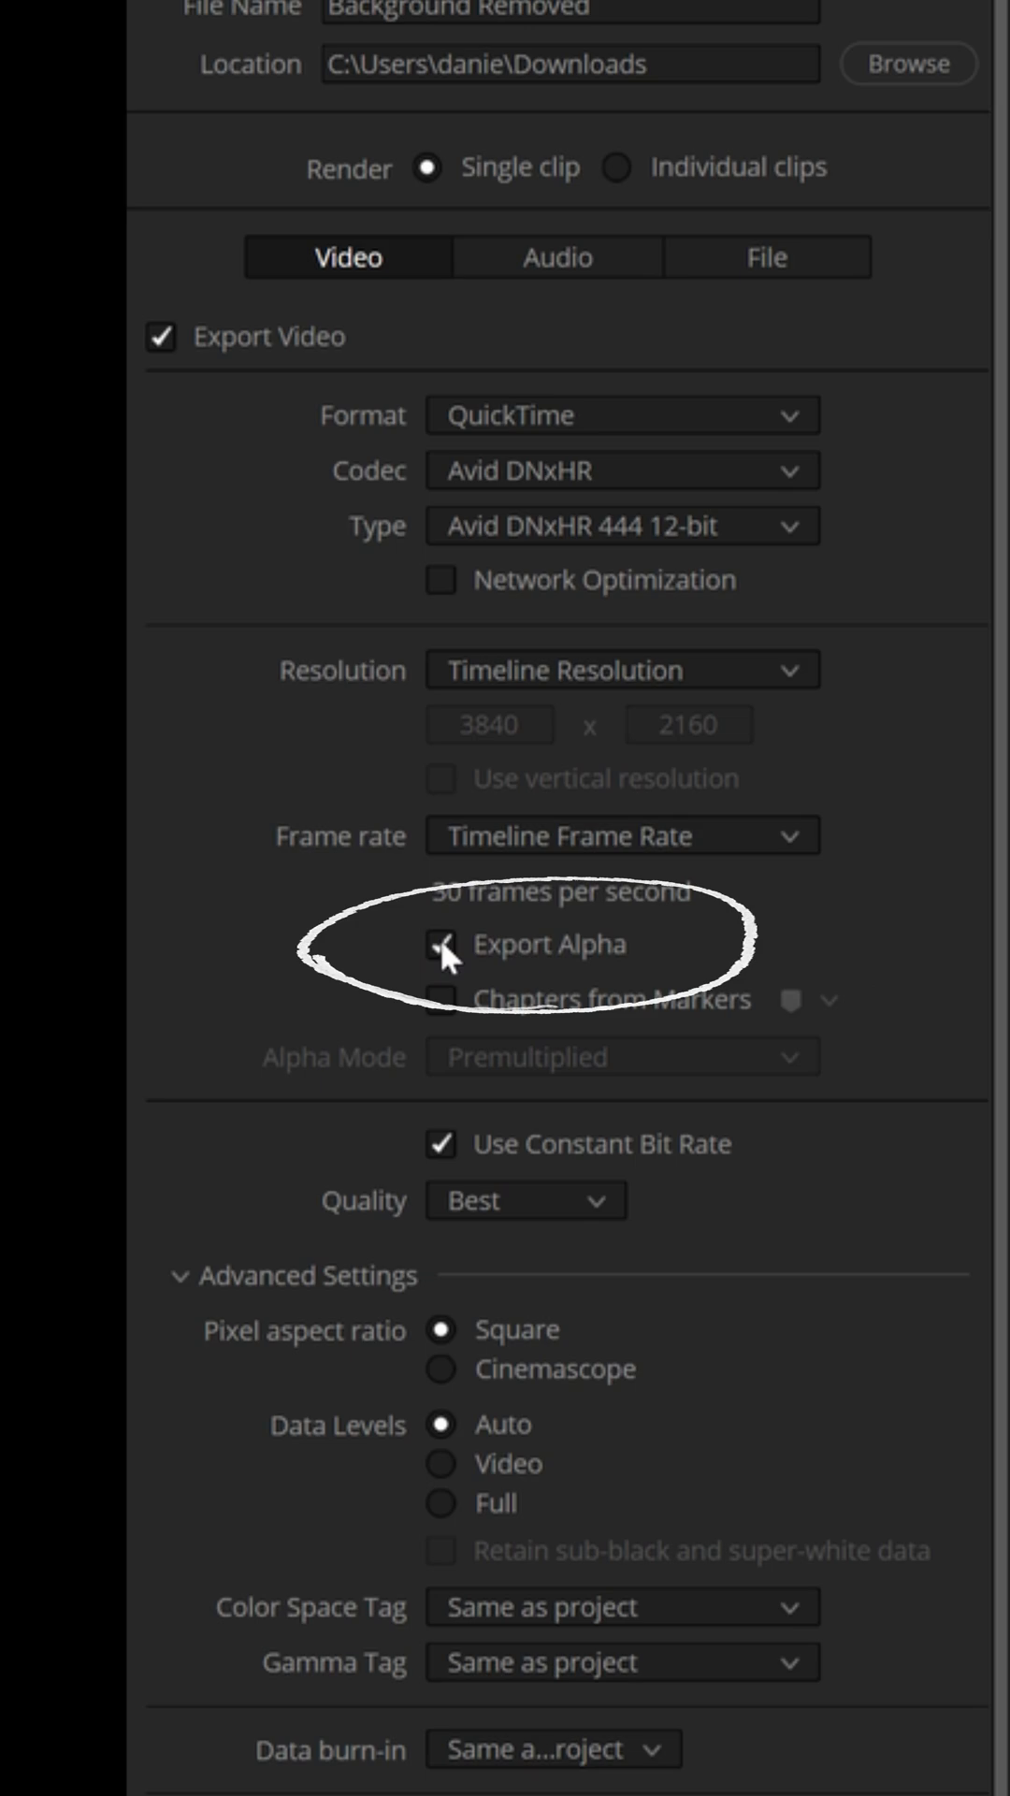
scroll(down, 3)
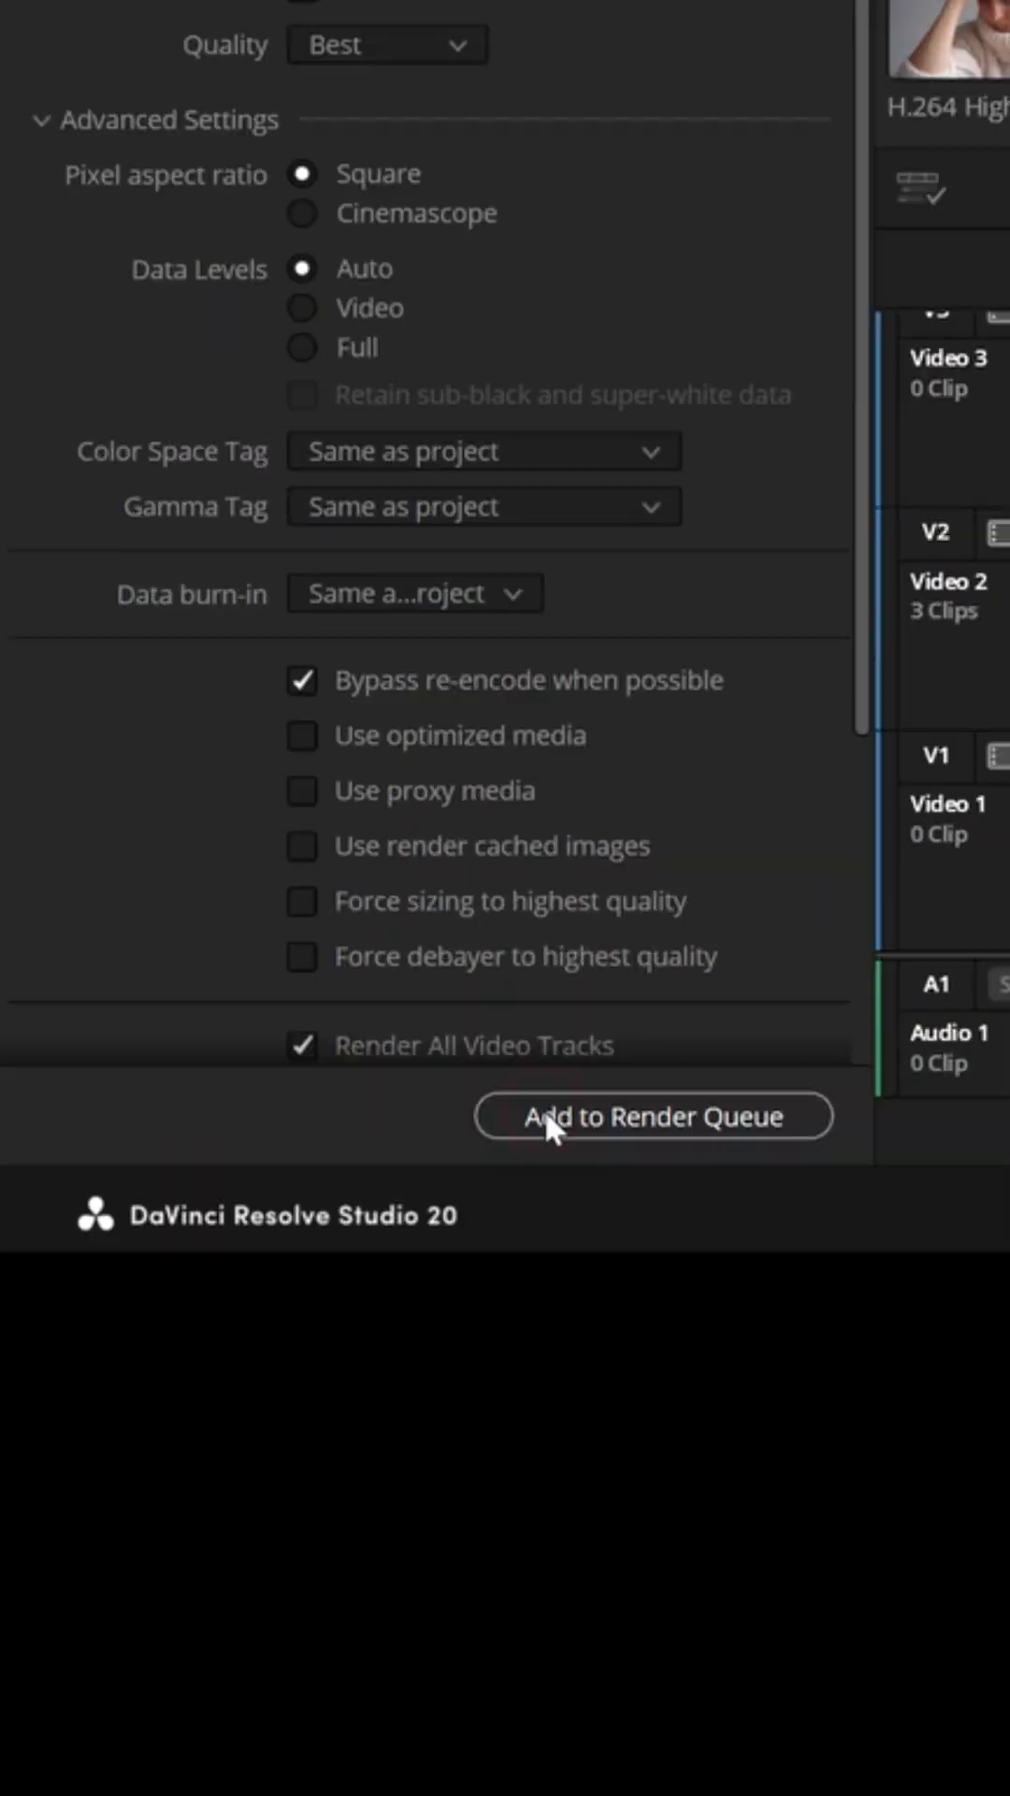
Queue the Background Removed render and scrub the imported clip to the flaming logo
click(653, 1116)
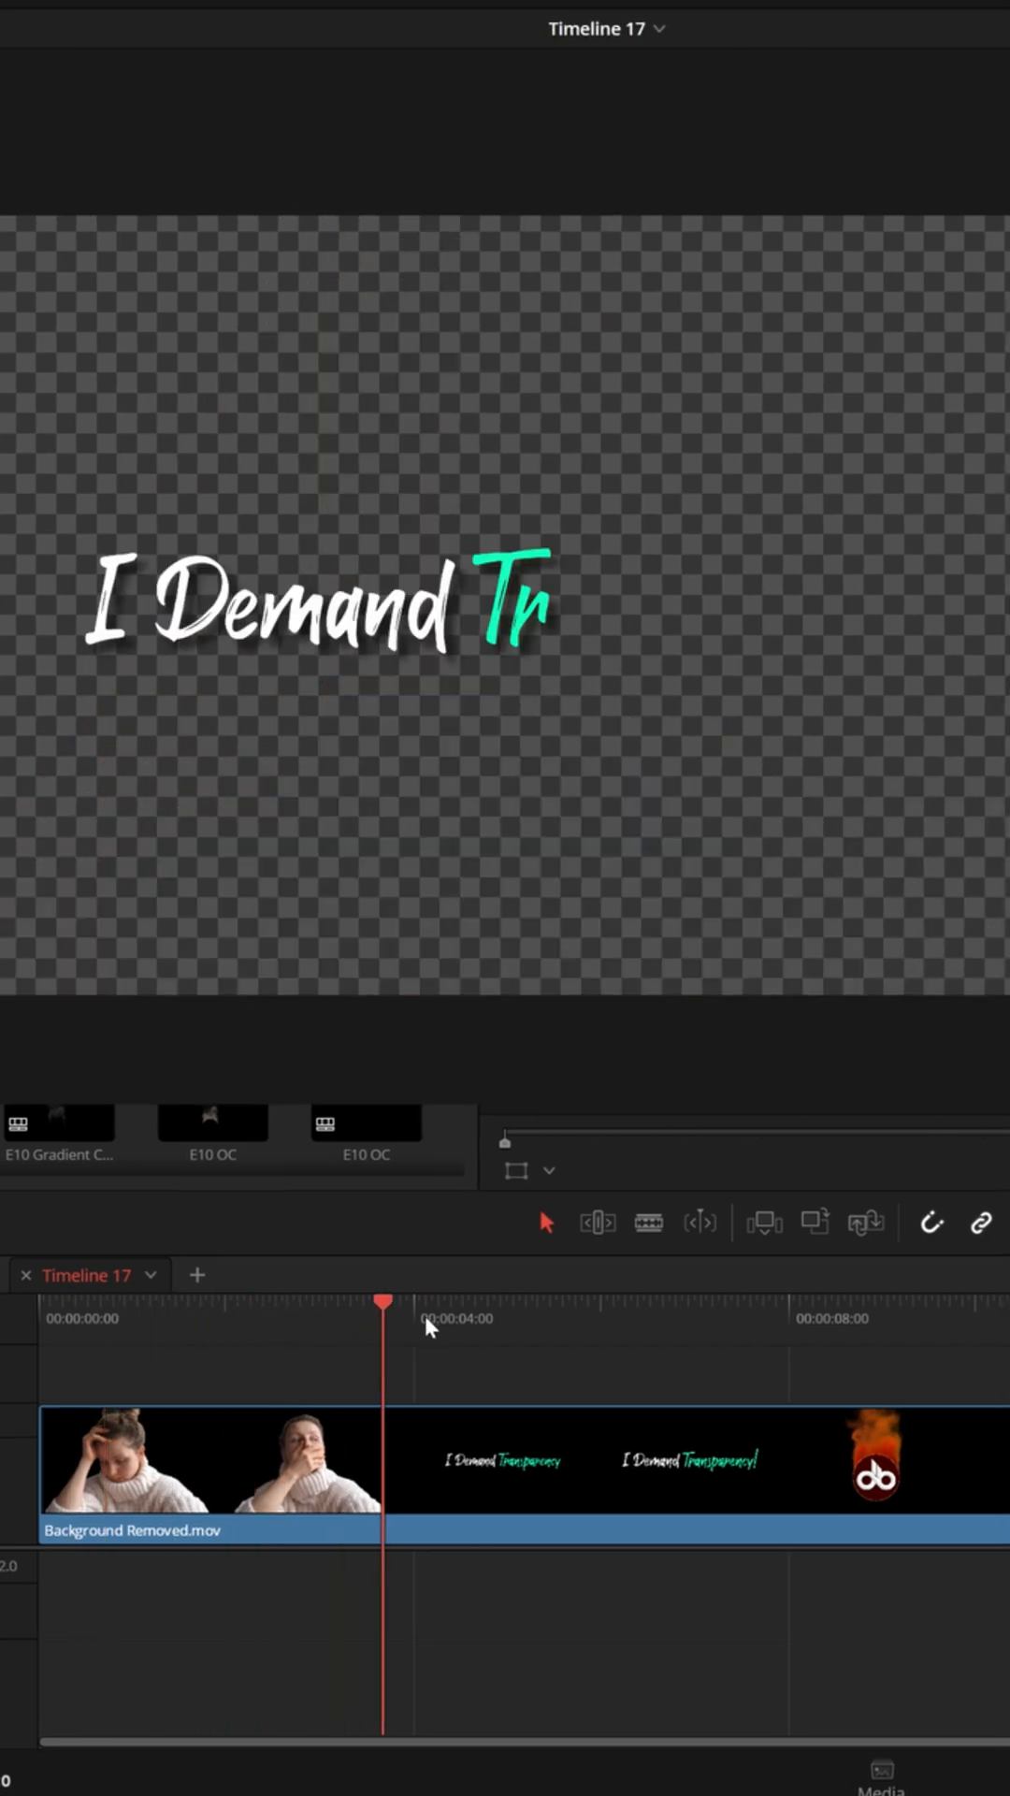
click(871, 1317)
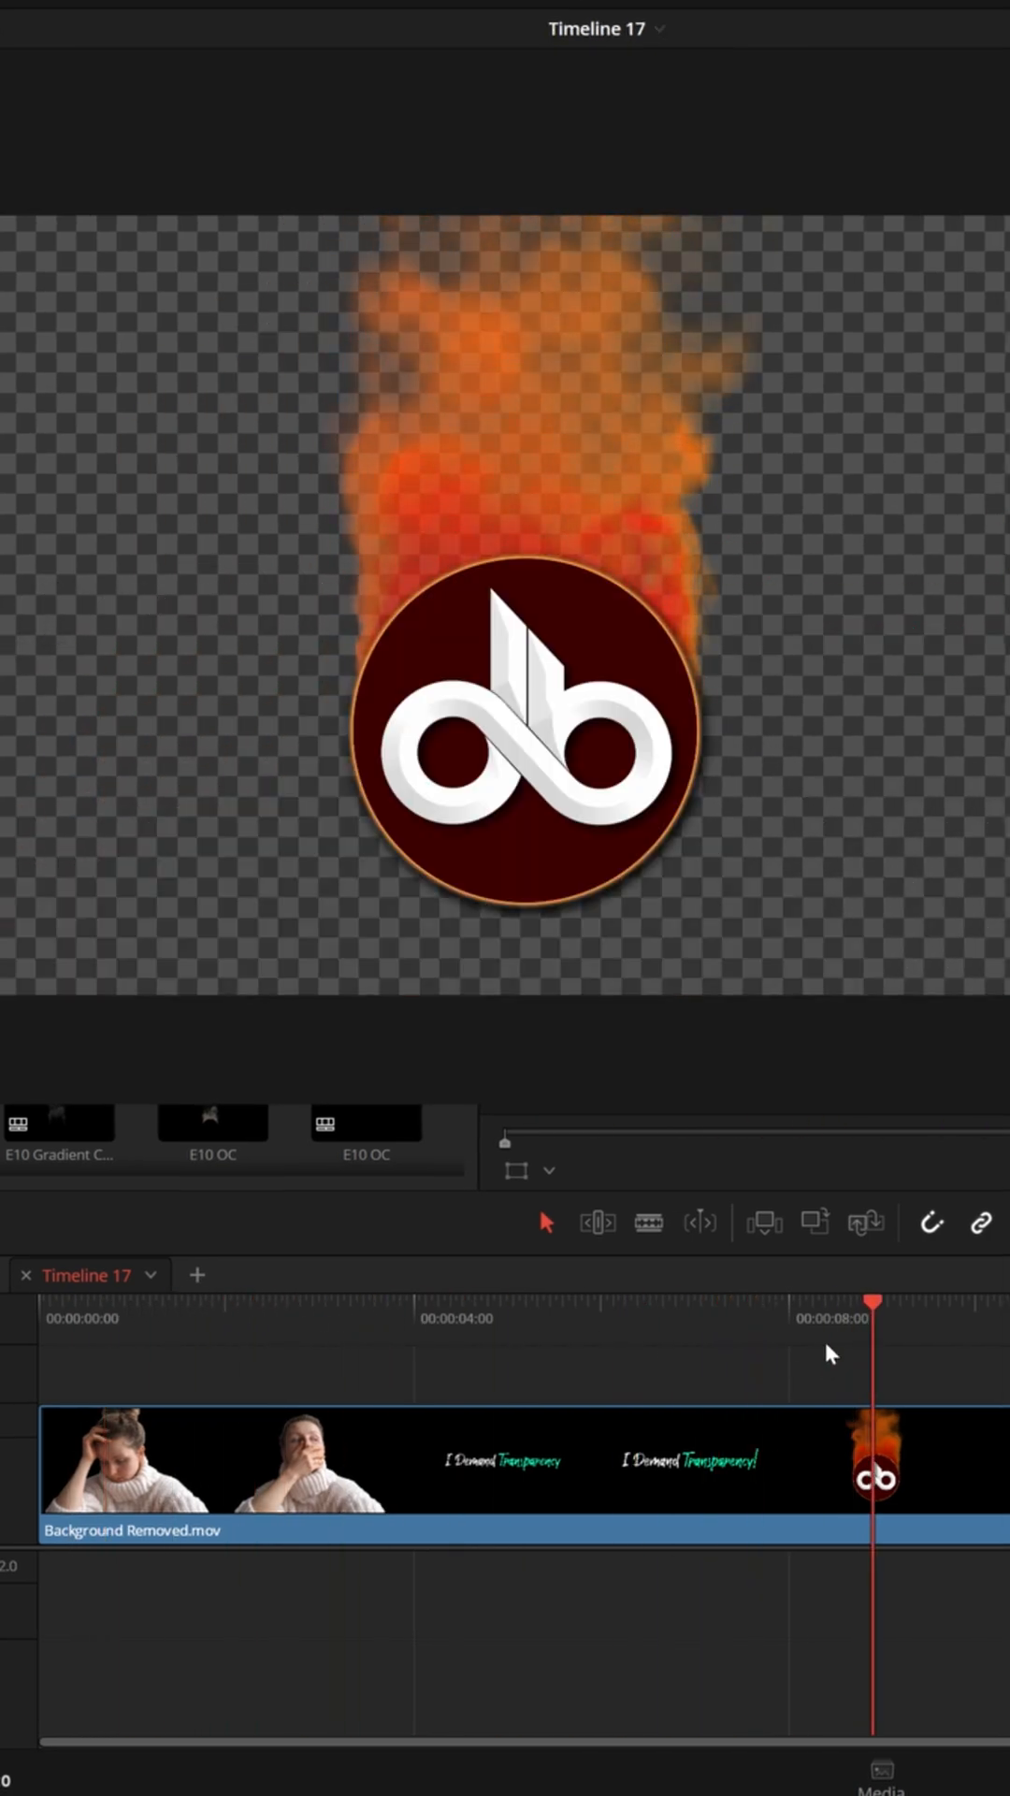